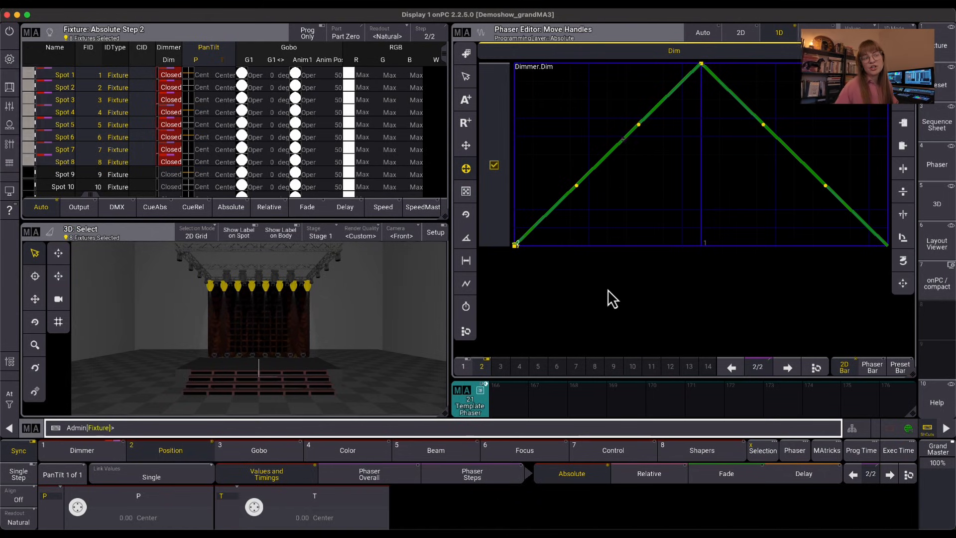
mouse_move(521, 271)
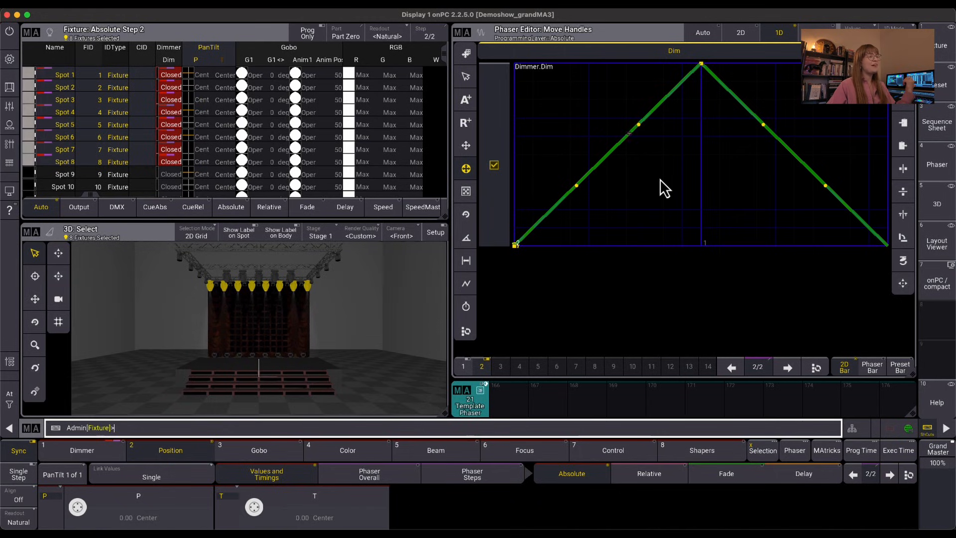
mouse_move(615, 376)
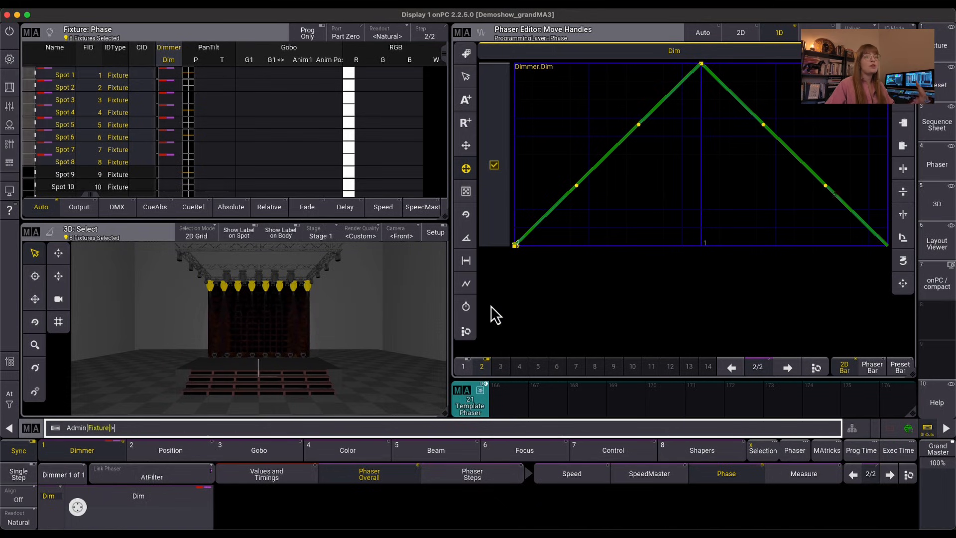
Set Width to 100% on step 1 via the Width layer, then move to step 2.
click(471, 474)
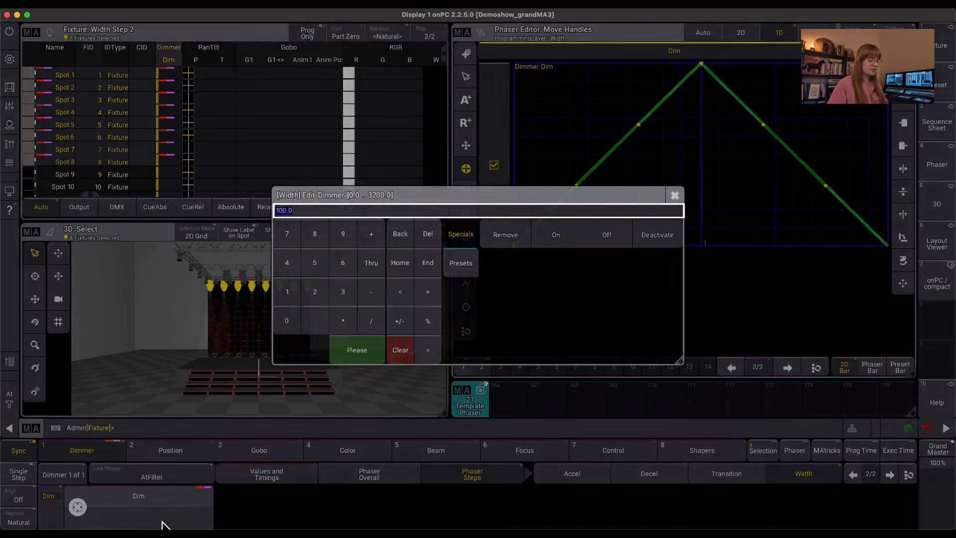
click(356, 350)
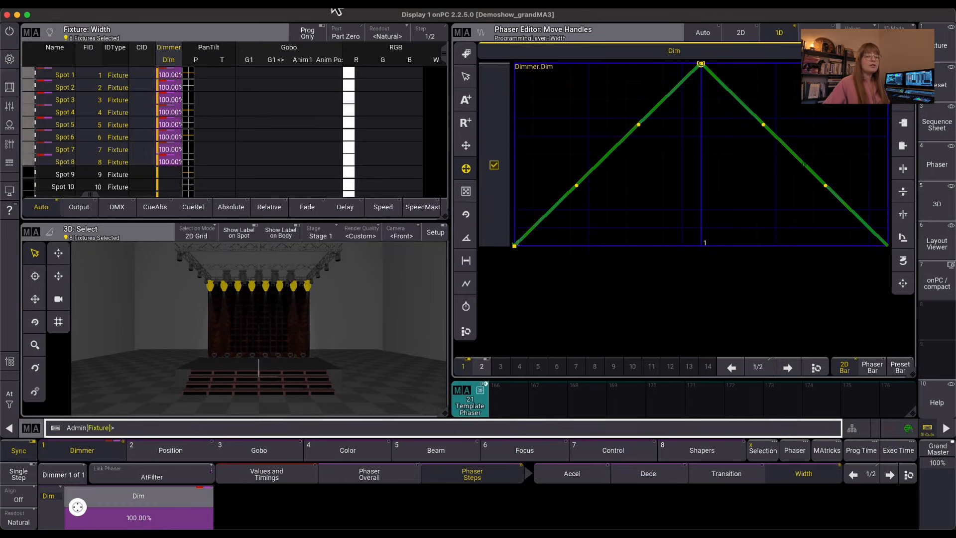
click(787, 367)
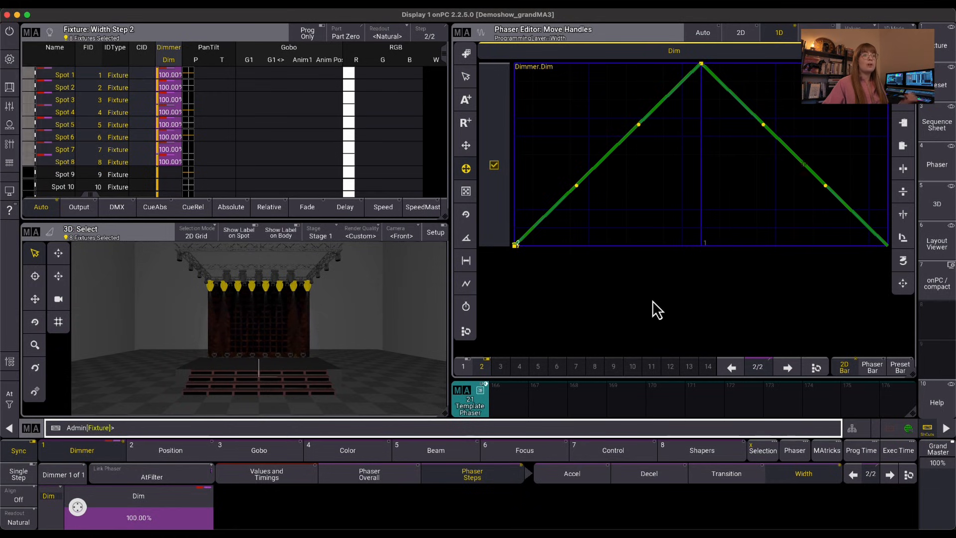
mouse_move(664, 281)
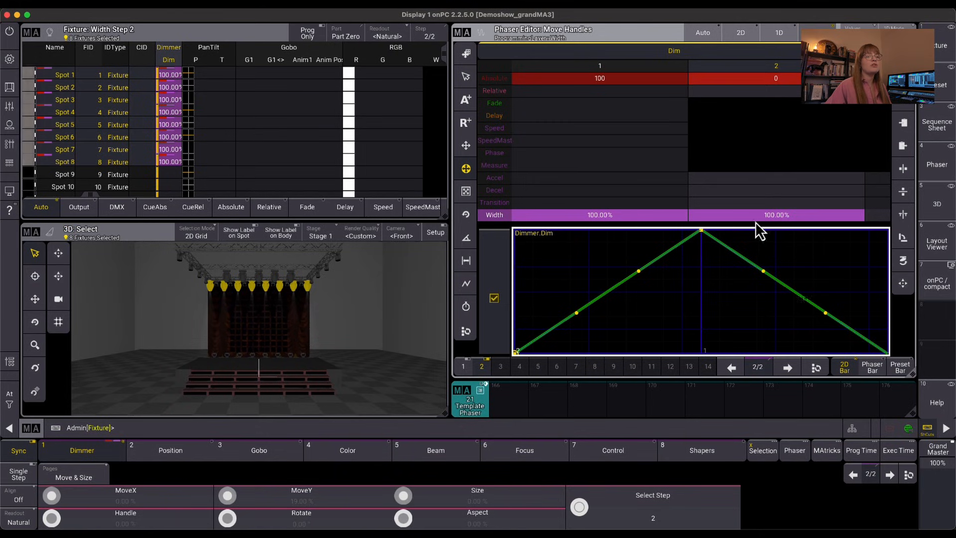
mouse_move(693, 226)
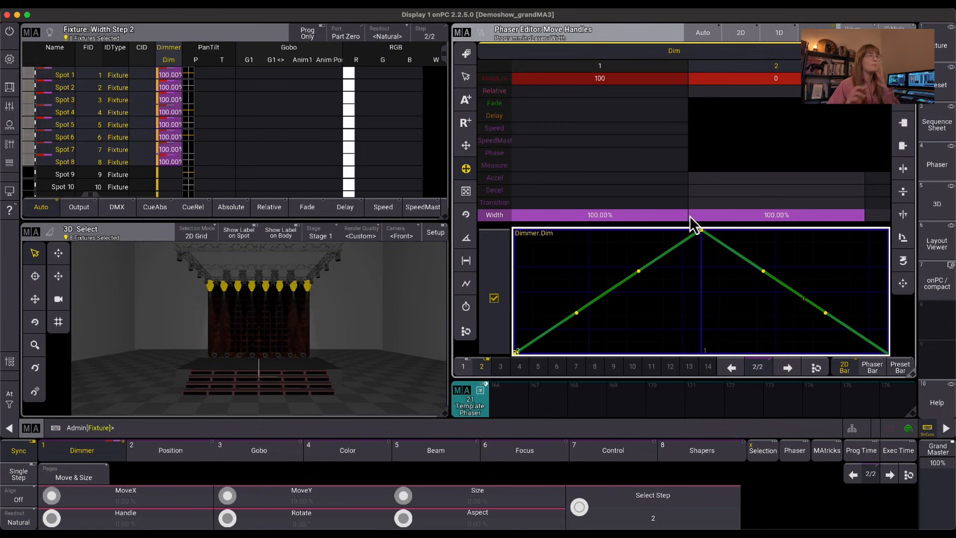
mouse_move(762, 232)
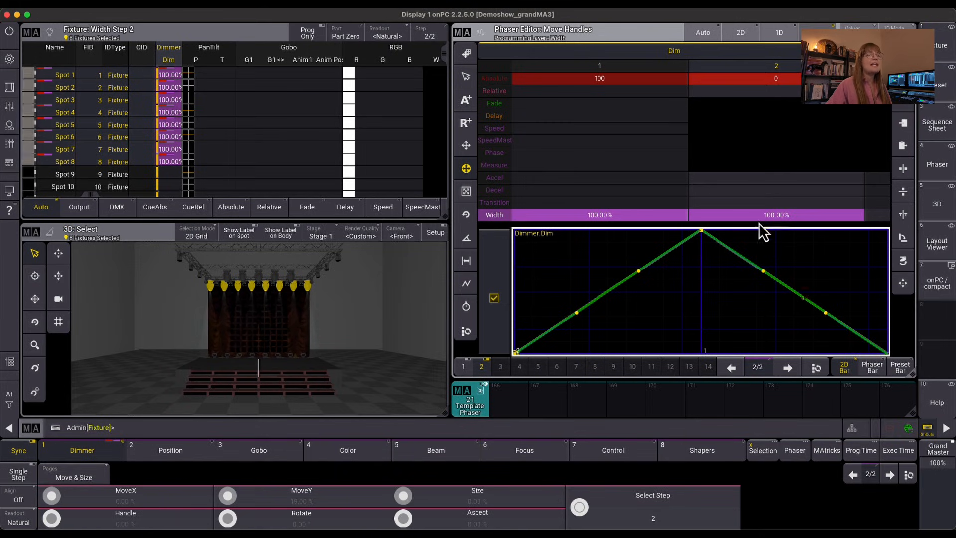
mouse_move(856, 323)
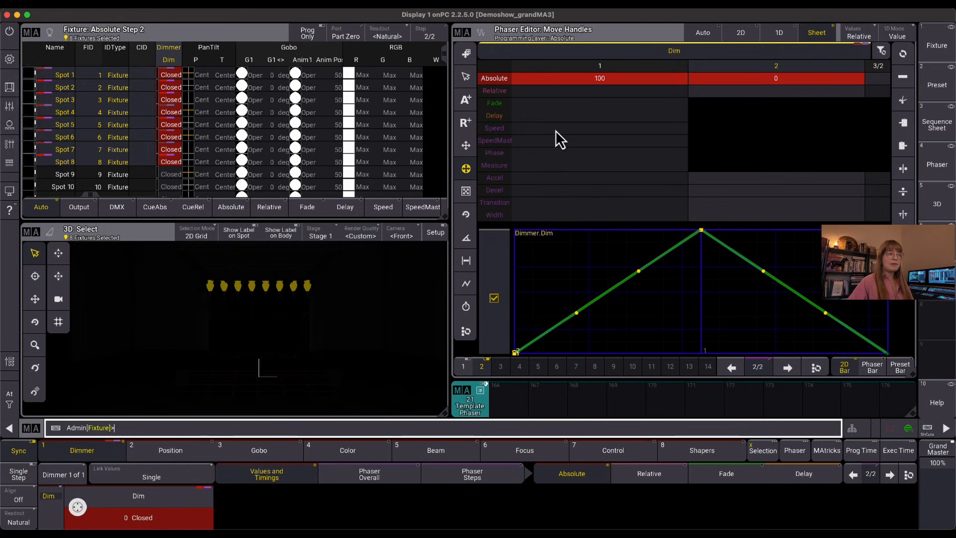
Select step 1 and both Width cells so the sheet lists 60 BPM and 100% widths.
click(599, 128)
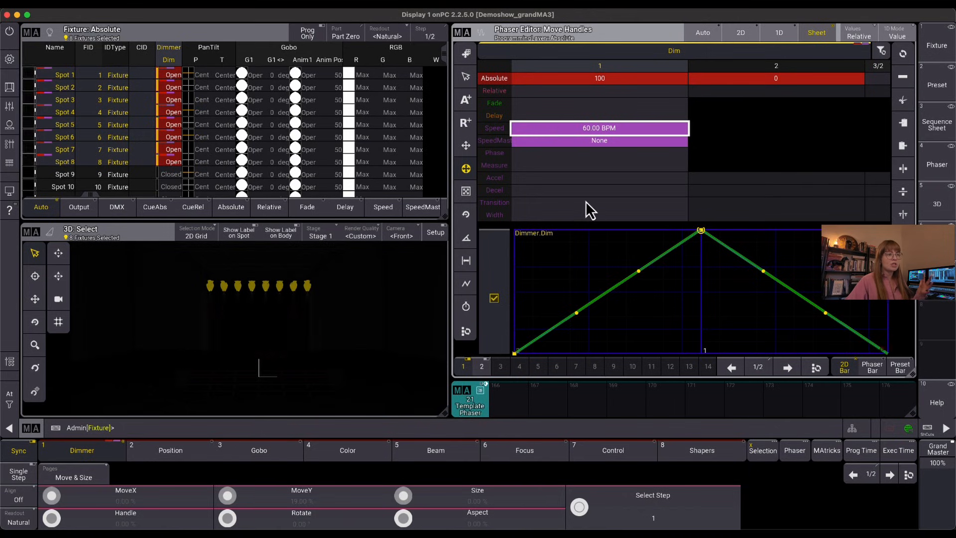
click(494, 215)
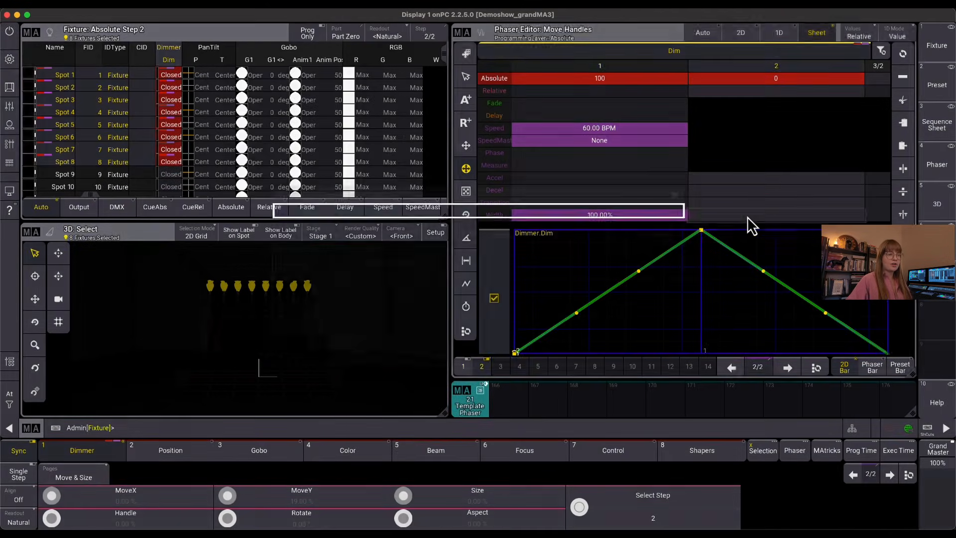
click(776, 215)
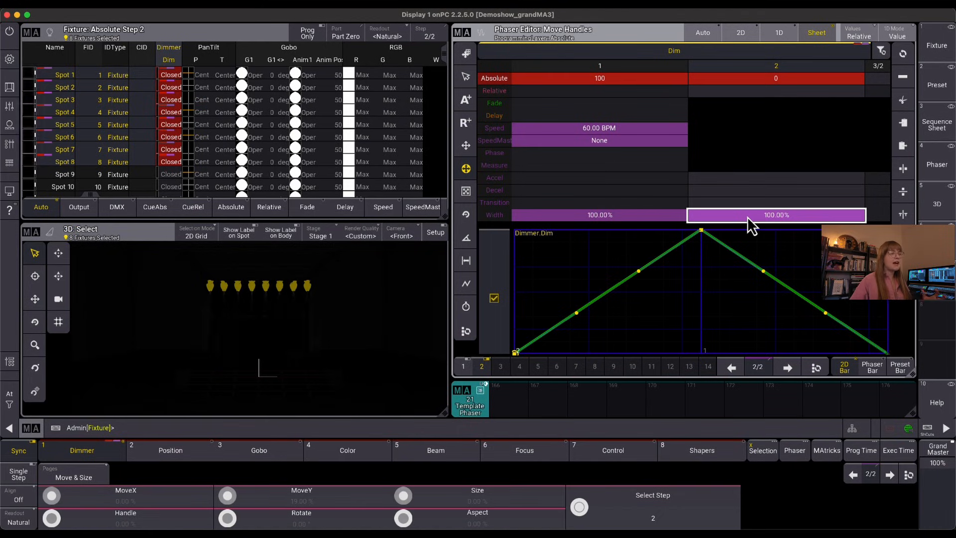
mouse_move(667, 180)
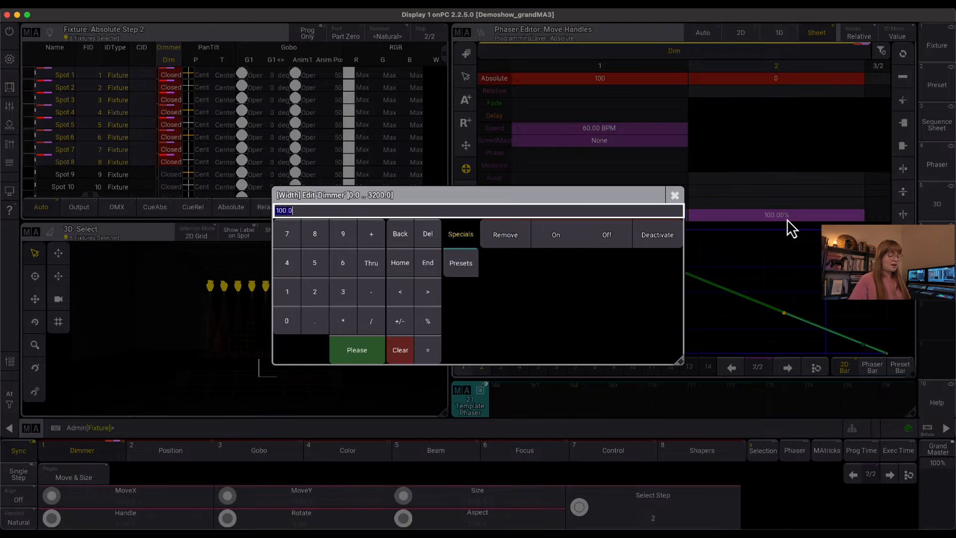
click(356, 349)
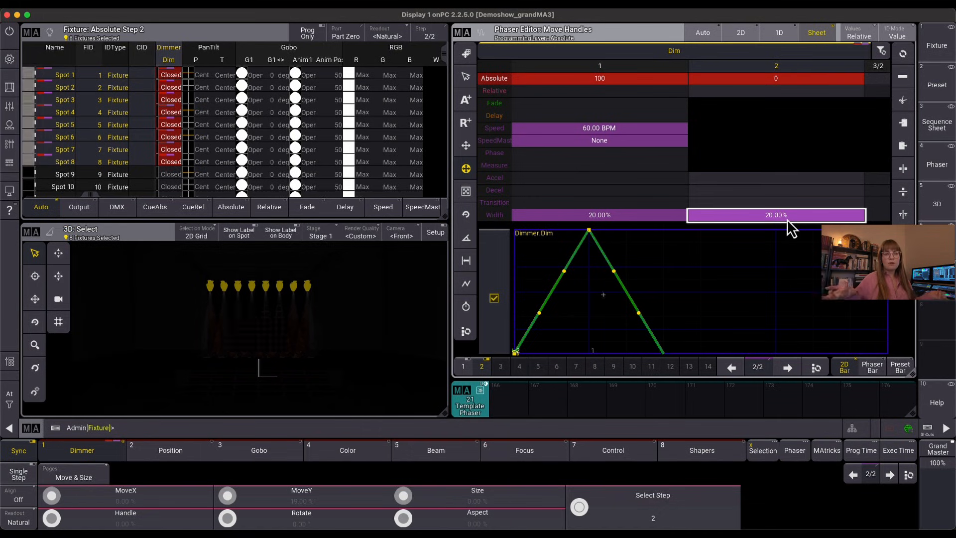
mouse_move(643, 223)
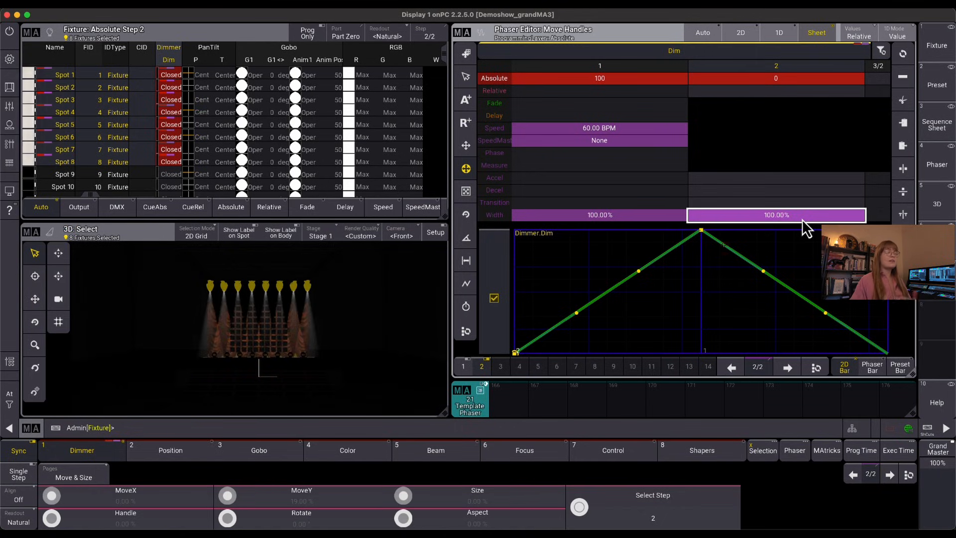
mouse_move(629, 192)
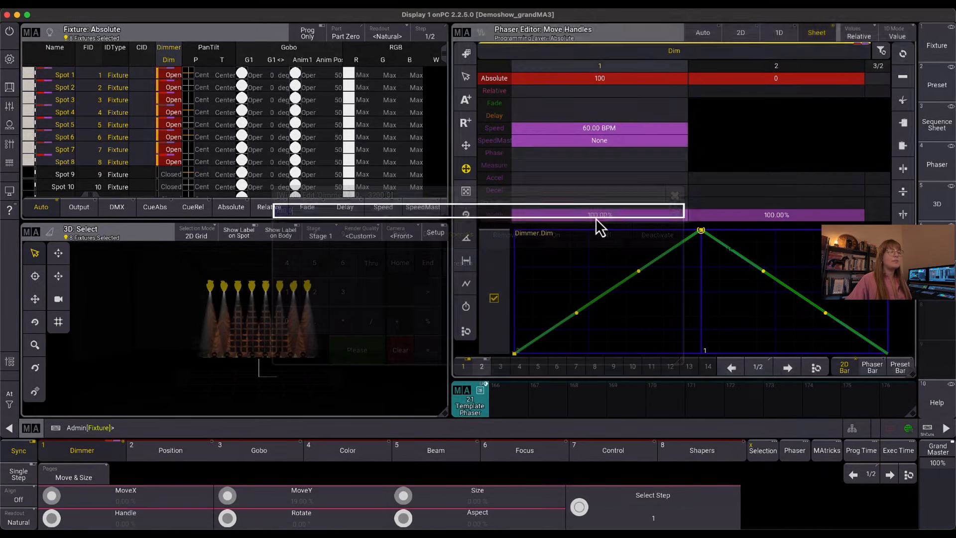
Set step 1 width 10%, both transitions 0%, and enter 190 for step 2's width.
click(599, 215)
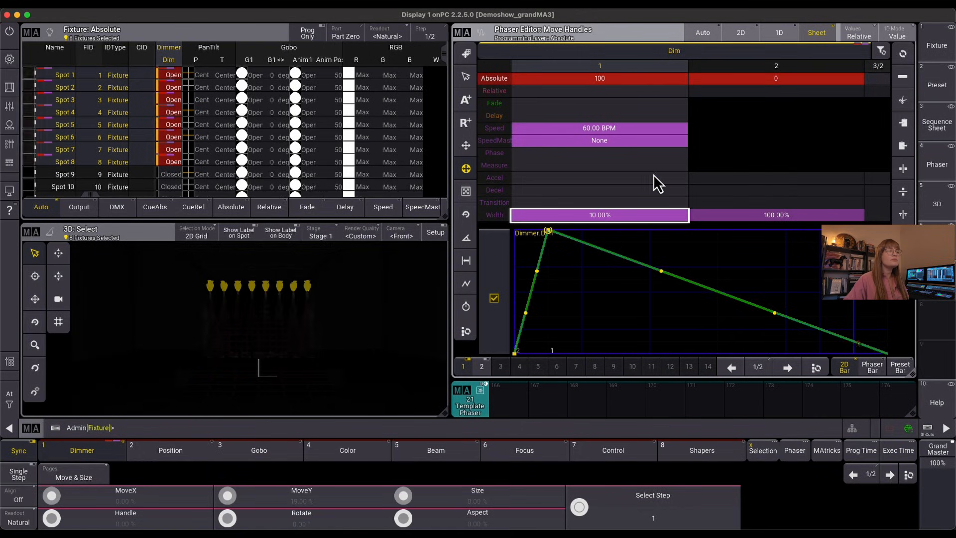
click(844, 366)
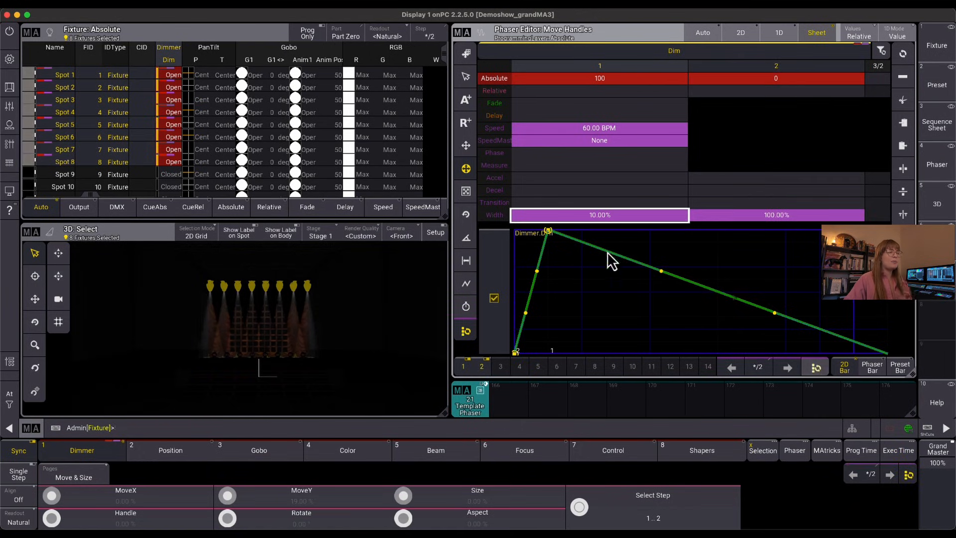
click(599, 202)
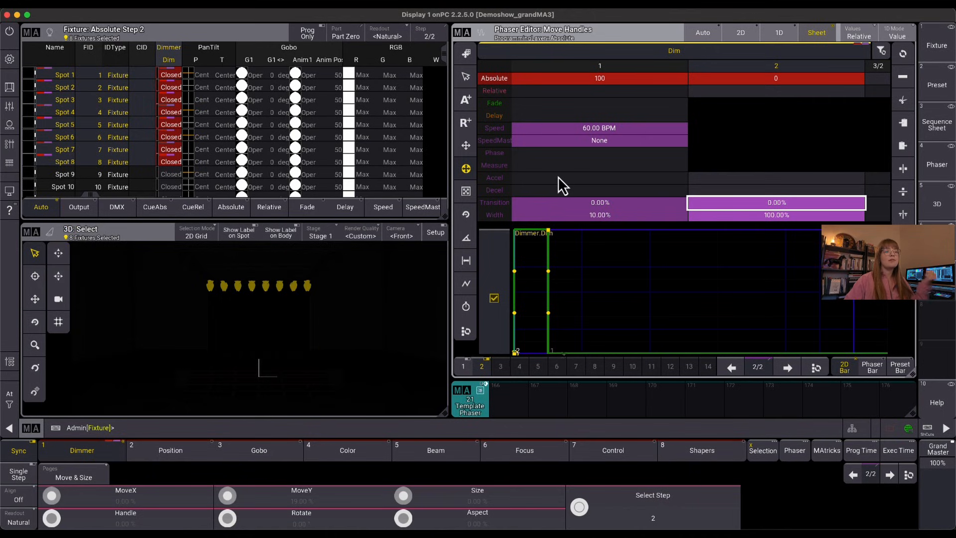
mouse_move(663, 226)
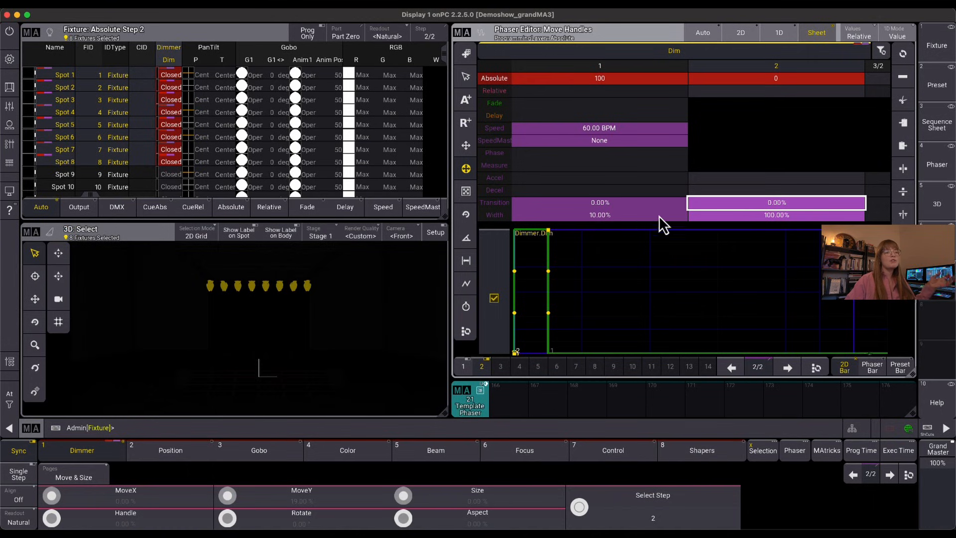
mouse_move(759, 231)
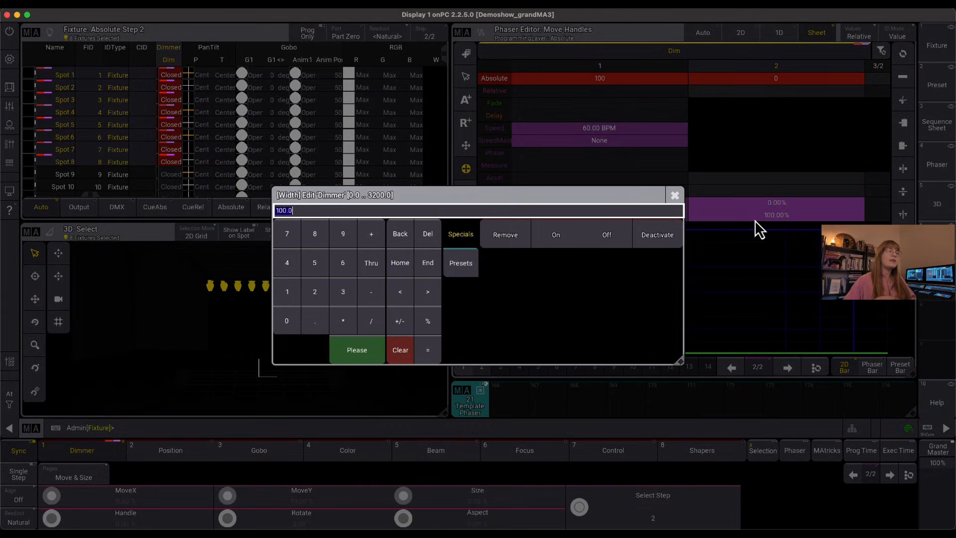
text(19)
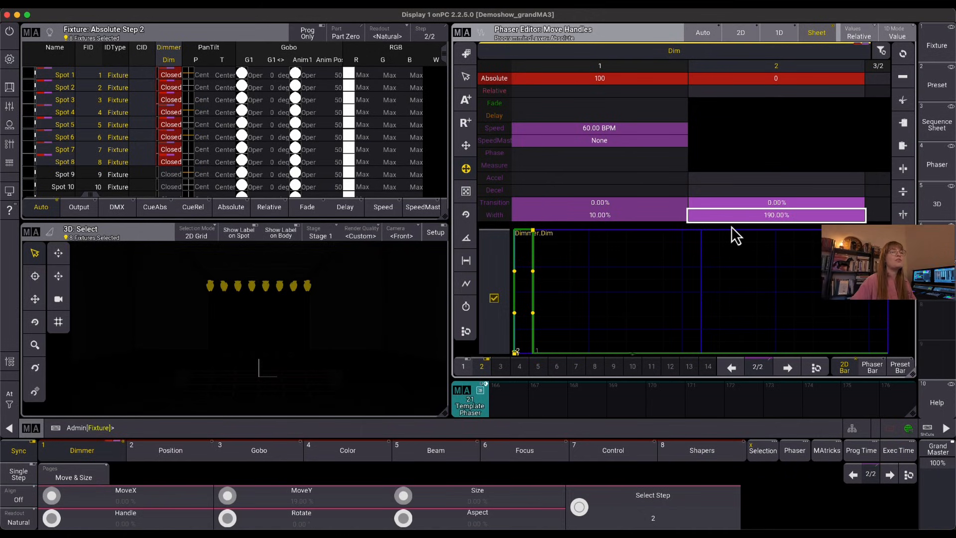
click(775, 215)
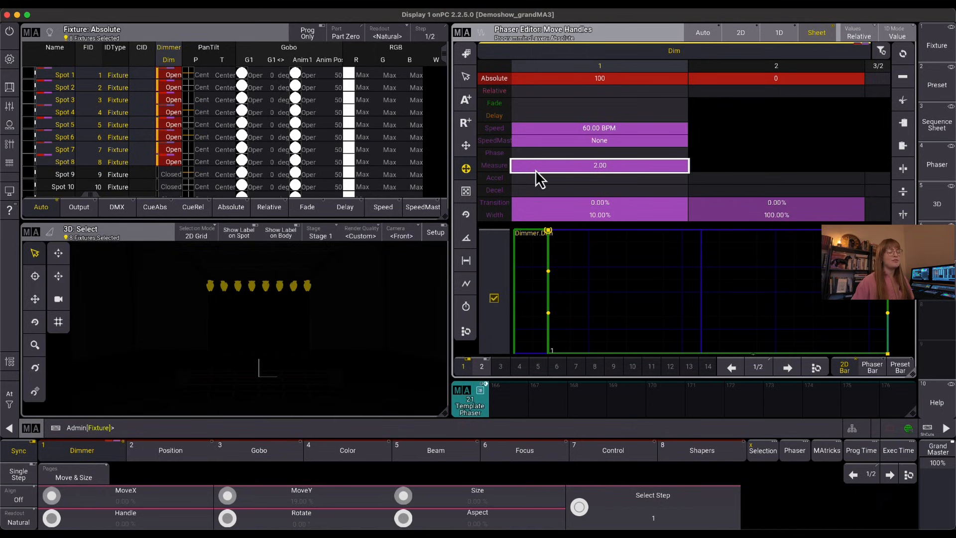
mouse_move(632, 218)
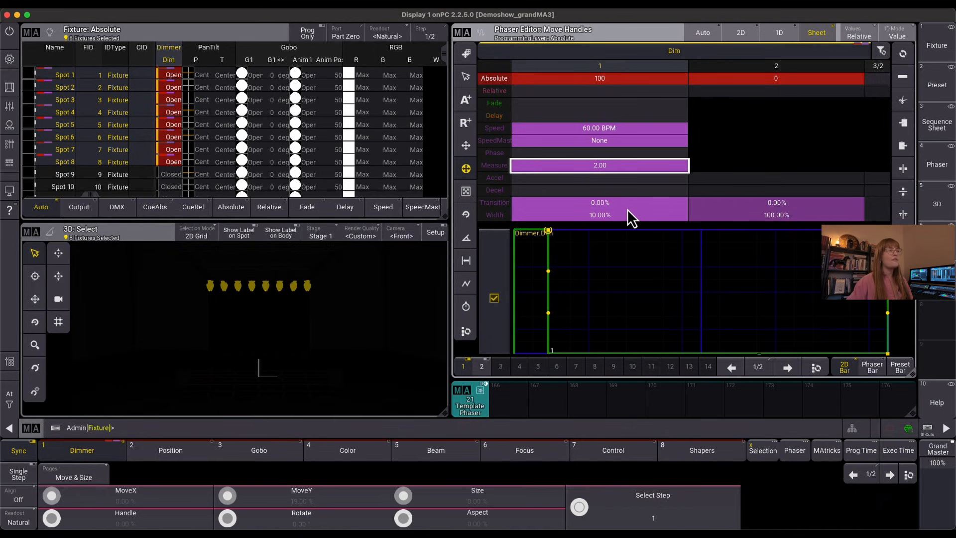
mouse_move(629, 198)
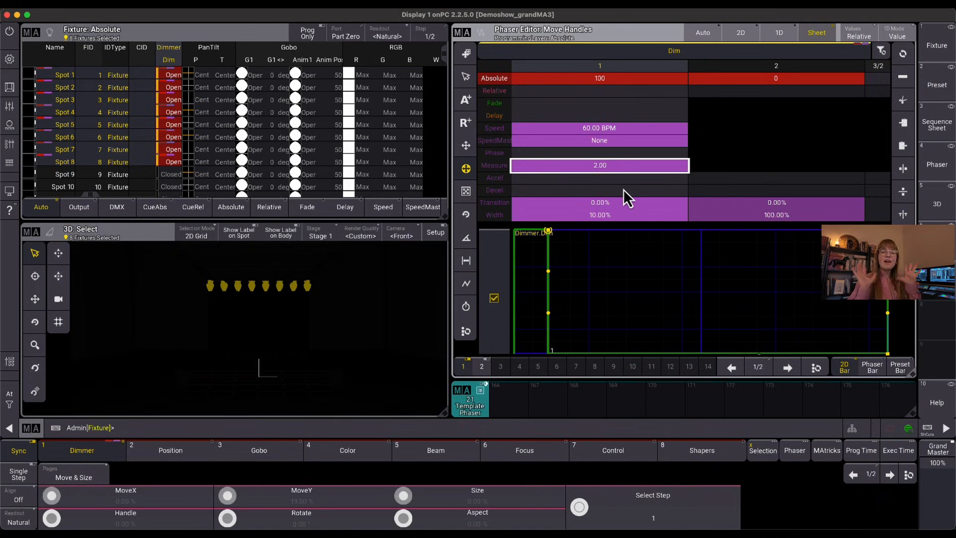
mouse_move(612, 229)
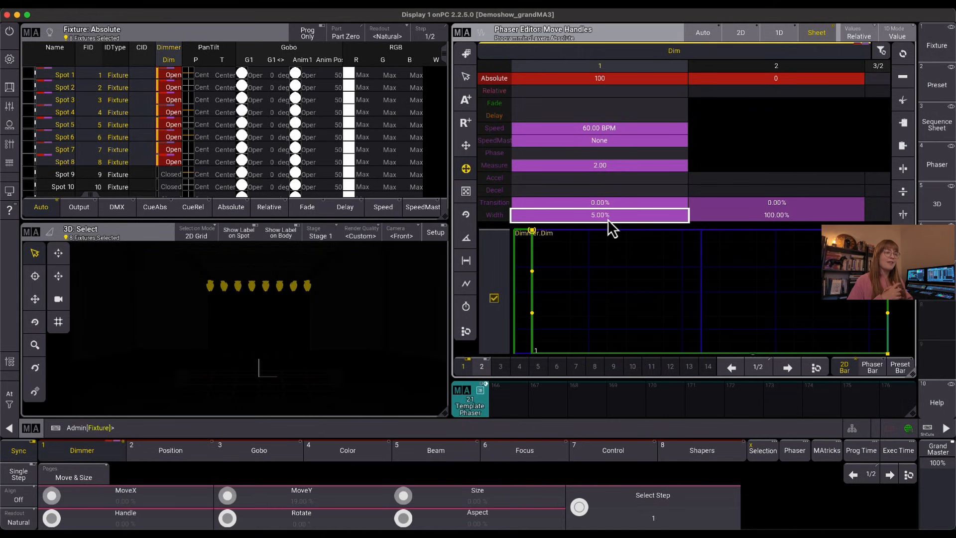
Edit step 1's Width cell again, ending at 200%.
click(598, 215)
text(200)
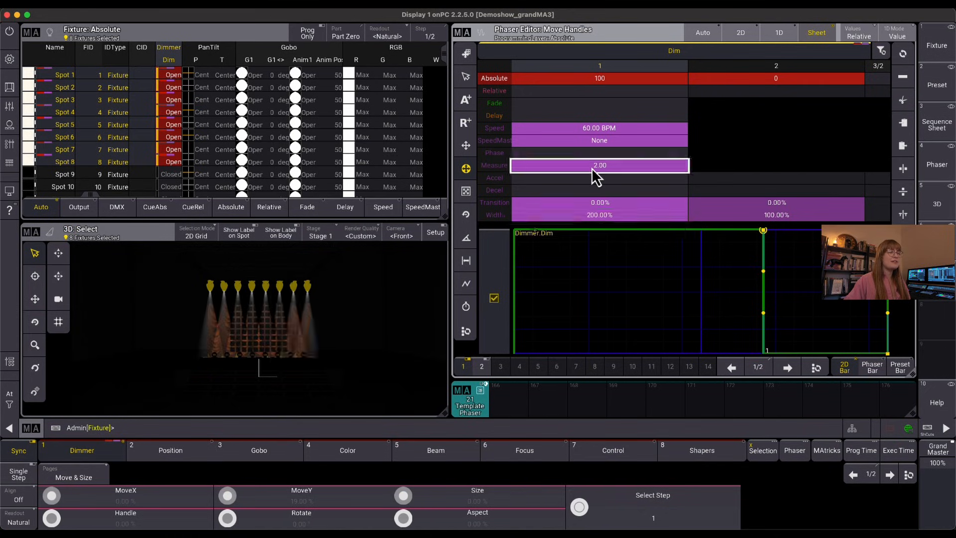
Edit the Measure cell to 1 and then to 4 beats.
click(598, 164)
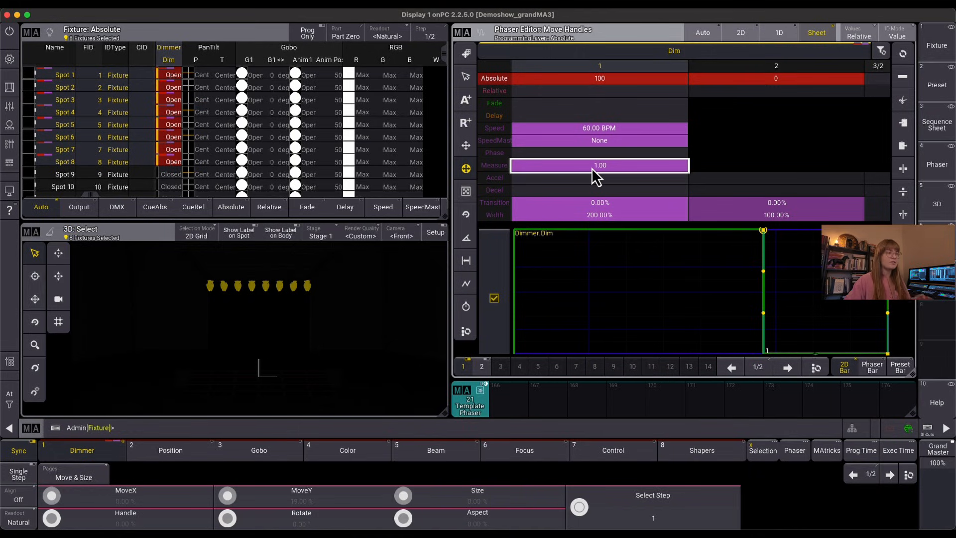
click(598, 165)
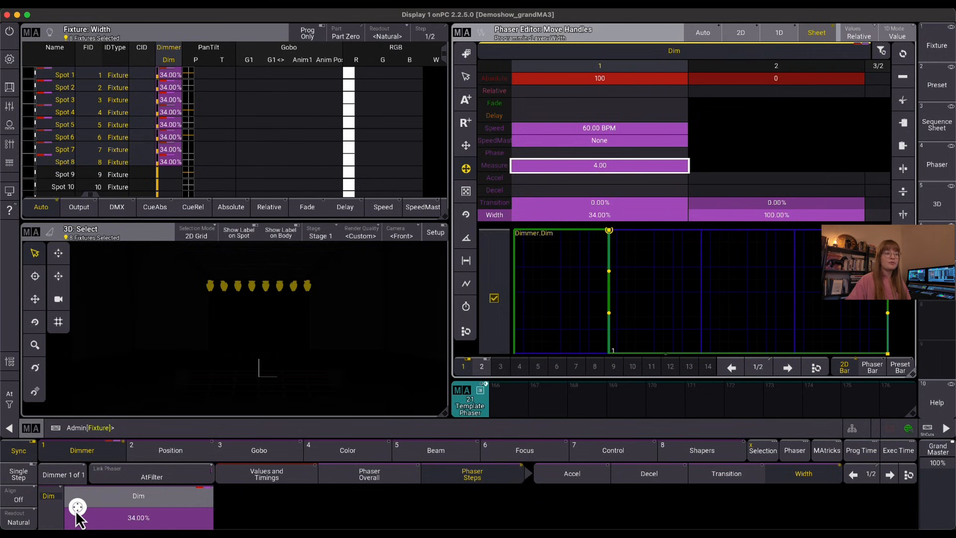
mouse_move(519, 259)
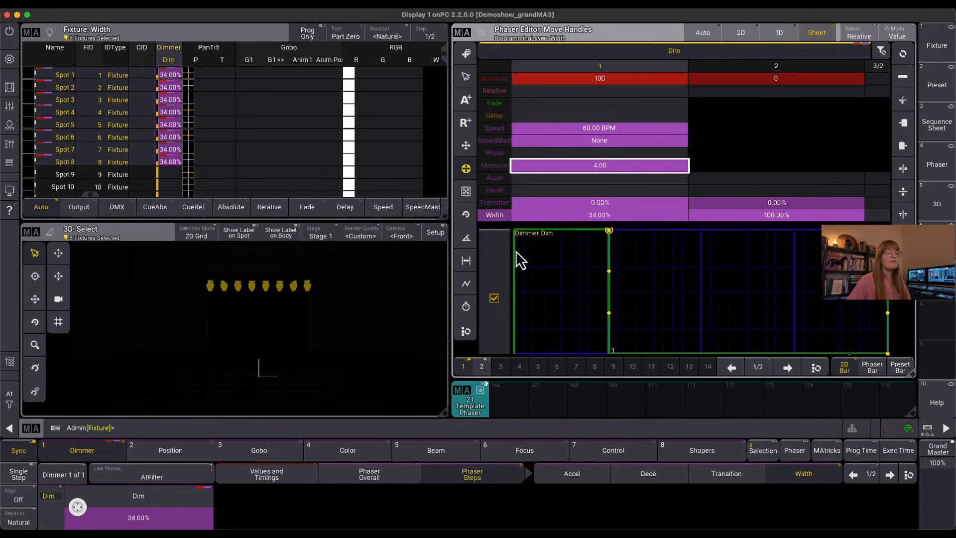